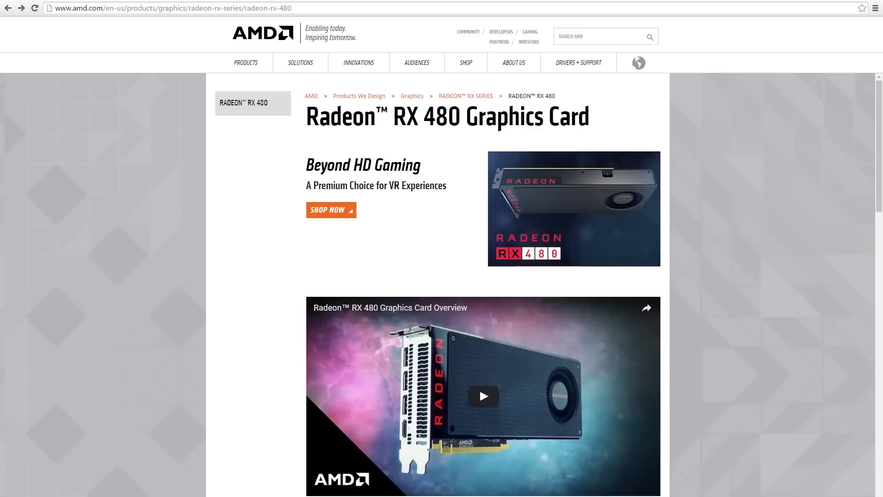
scroll(down, 3)
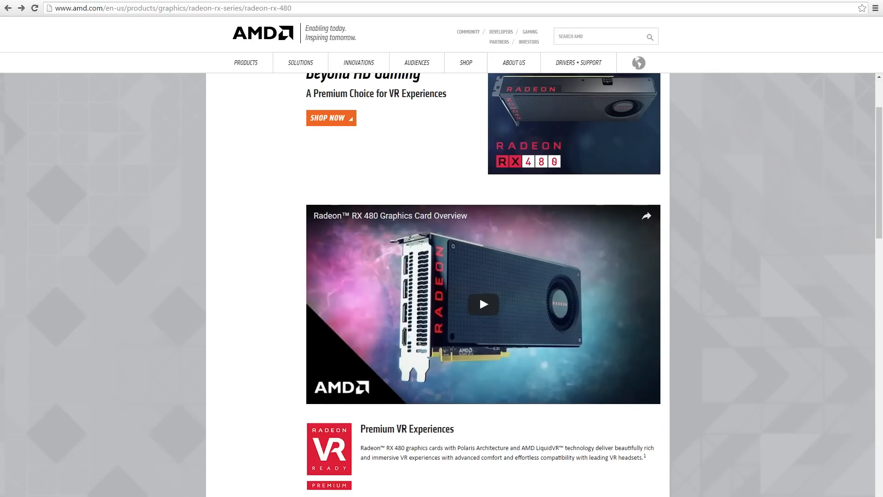
scroll(down, 3)
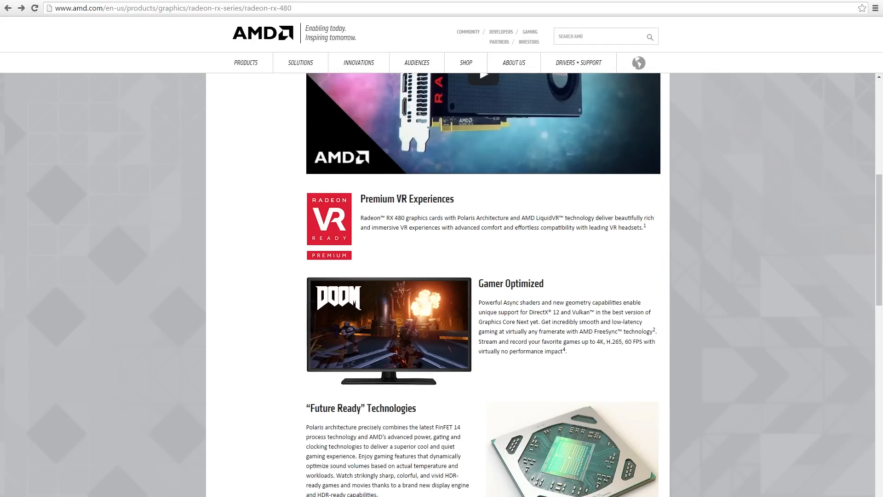
scroll(down, 3)
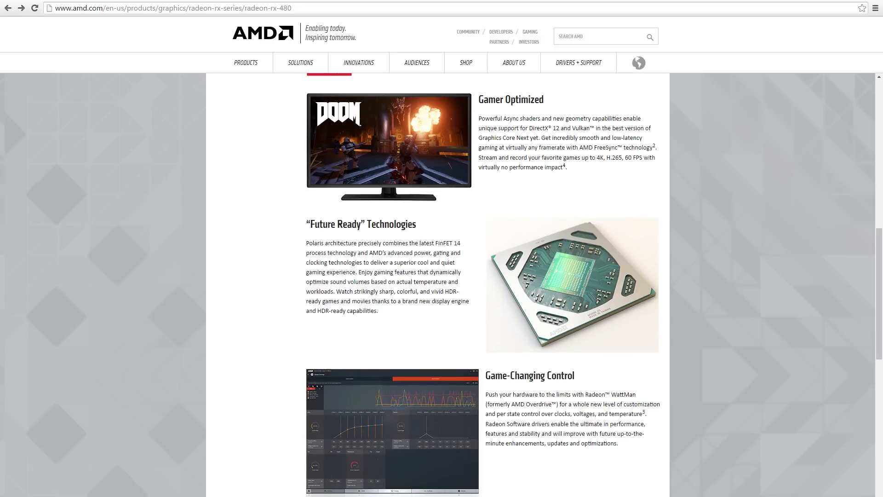
text(https://www.docker.com/what-docker)
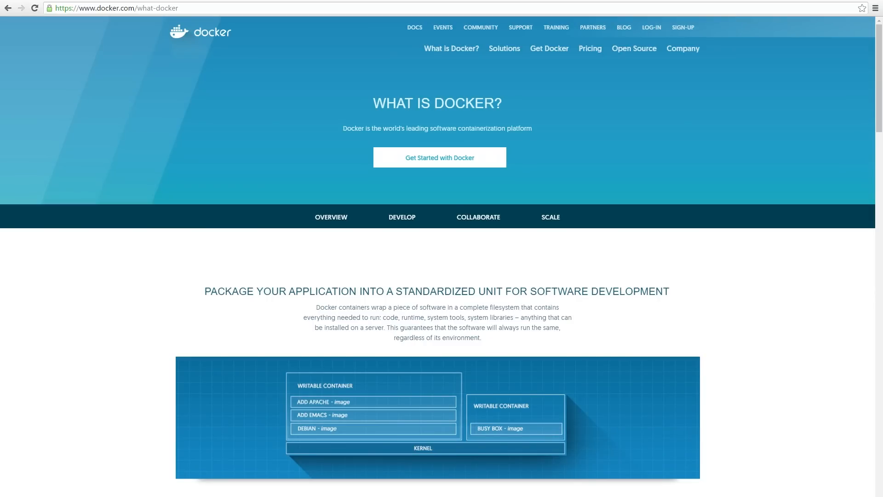
scroll(down, 3)
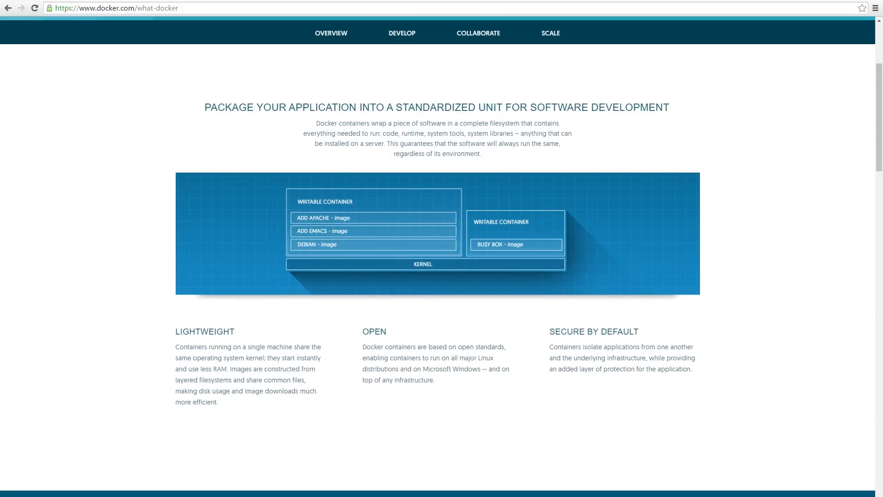
scroll(down, 3)
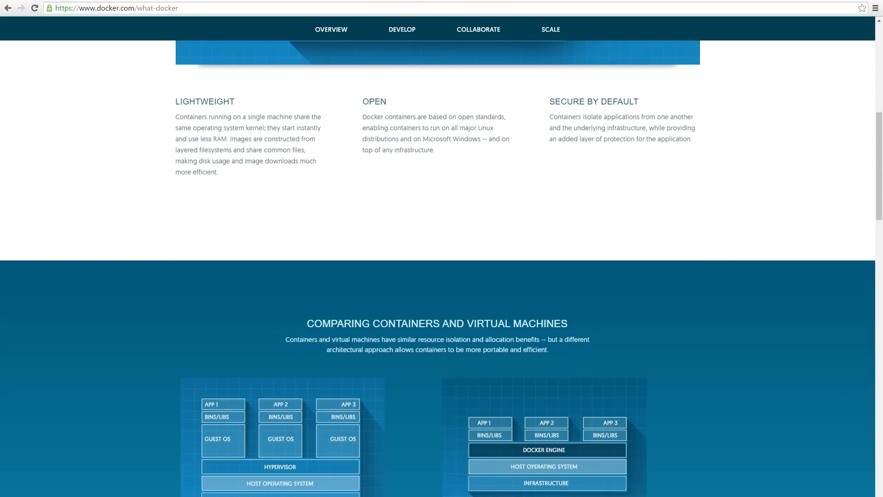
scroll(down, 3)
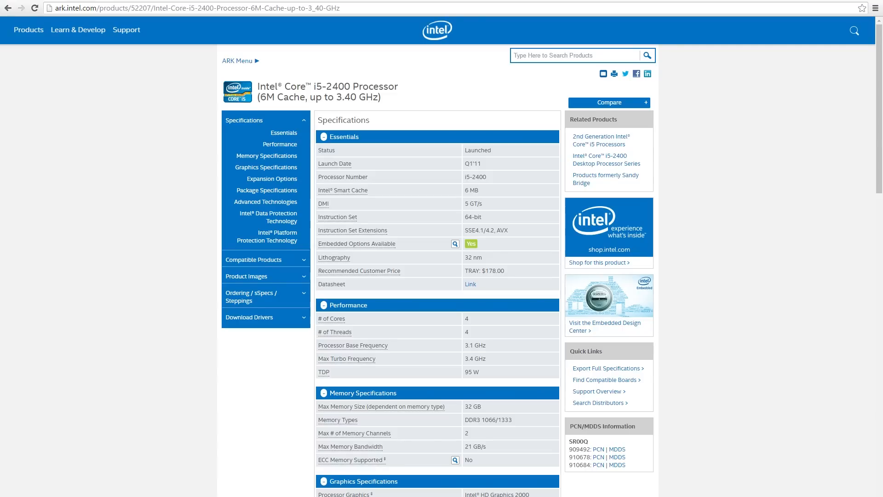
scroll(down, 3)
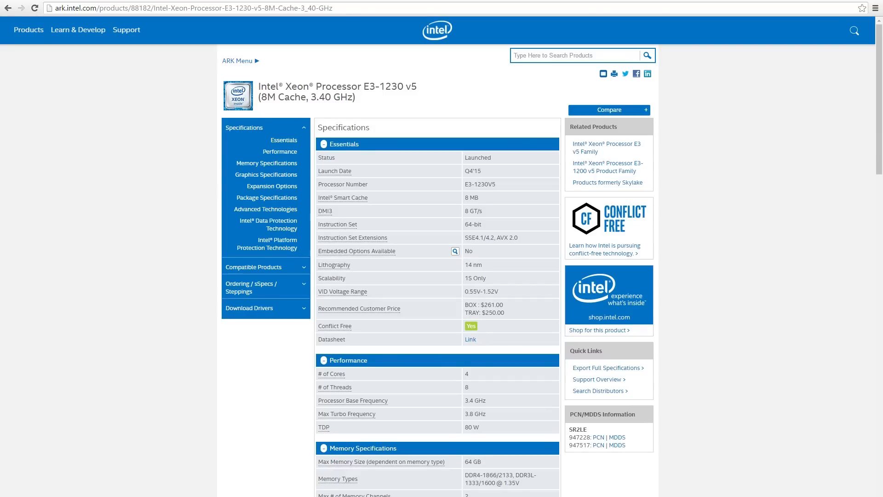
scroll(down, 3)
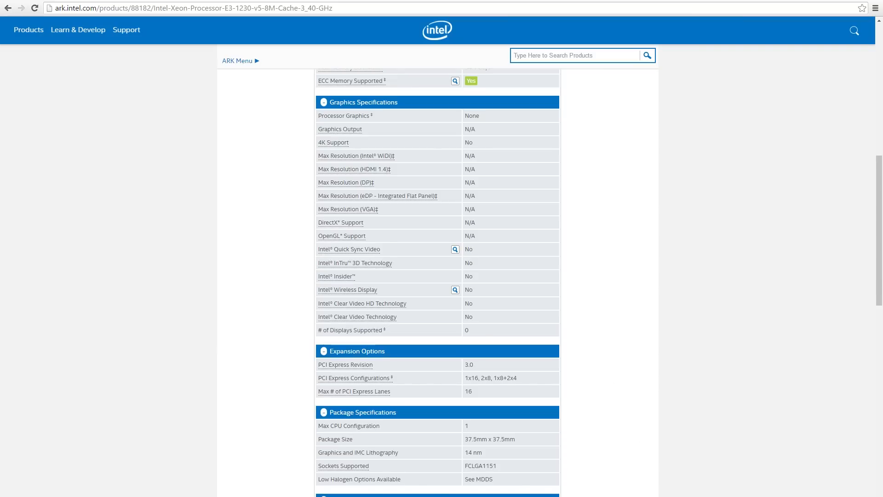
scroll(down, 3)
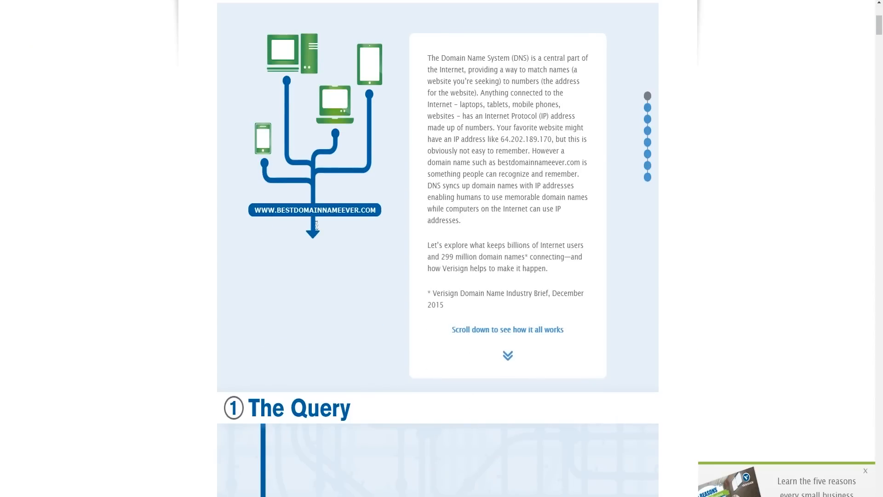
scroll(down, 3)
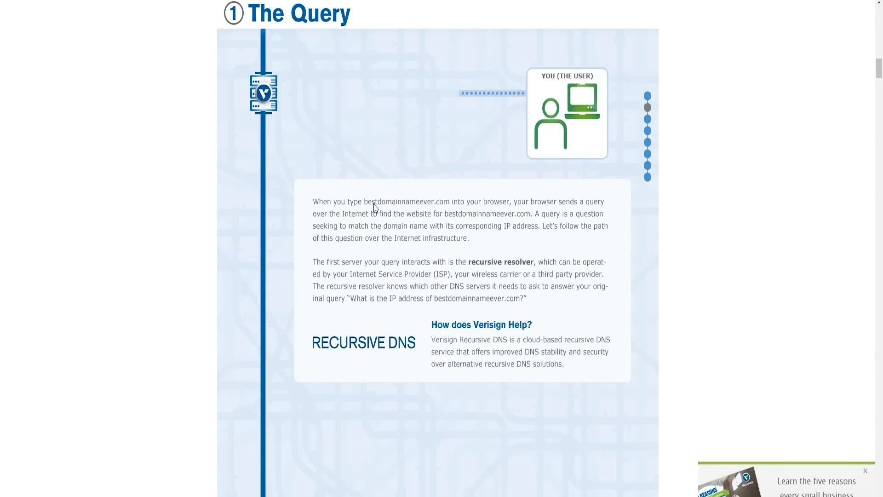
scroll(down, 3)
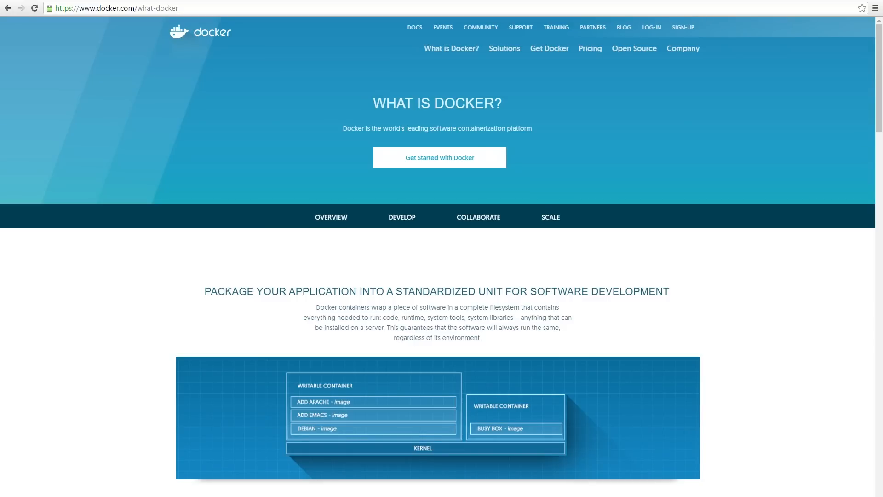
scroll(down, 3)
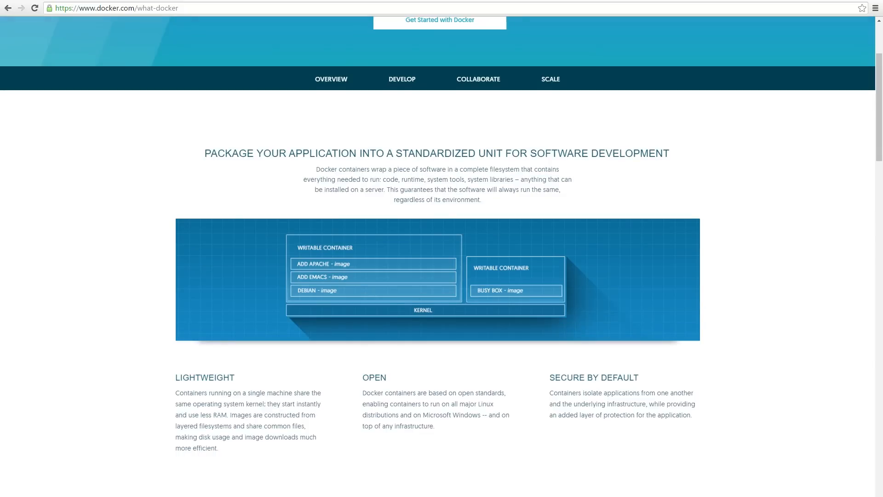
scroll(down, 3)
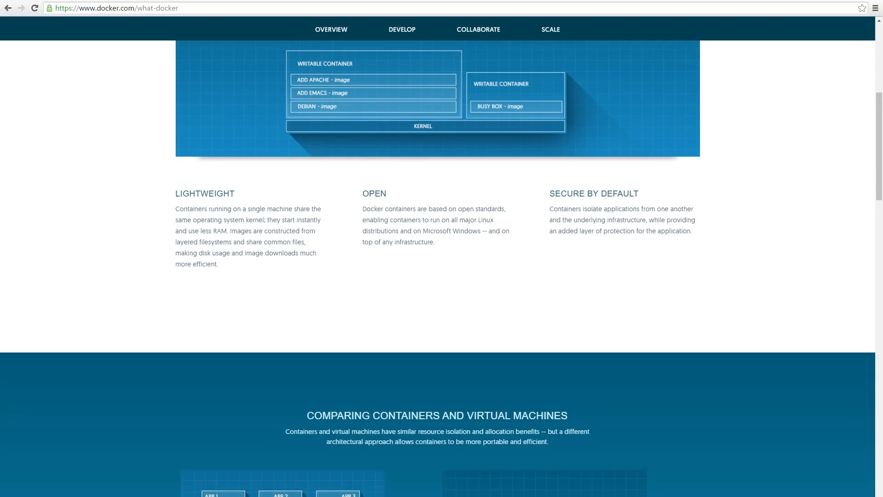
scroll(down, 3)
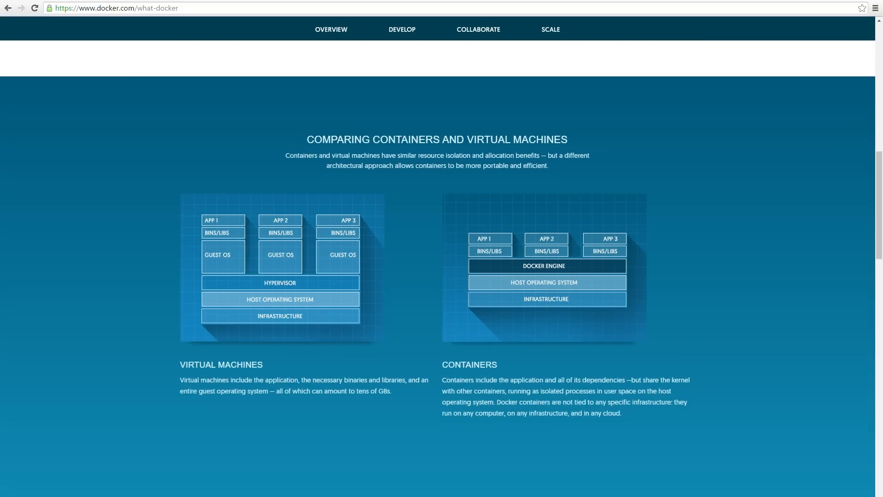
scroll(down, 3)
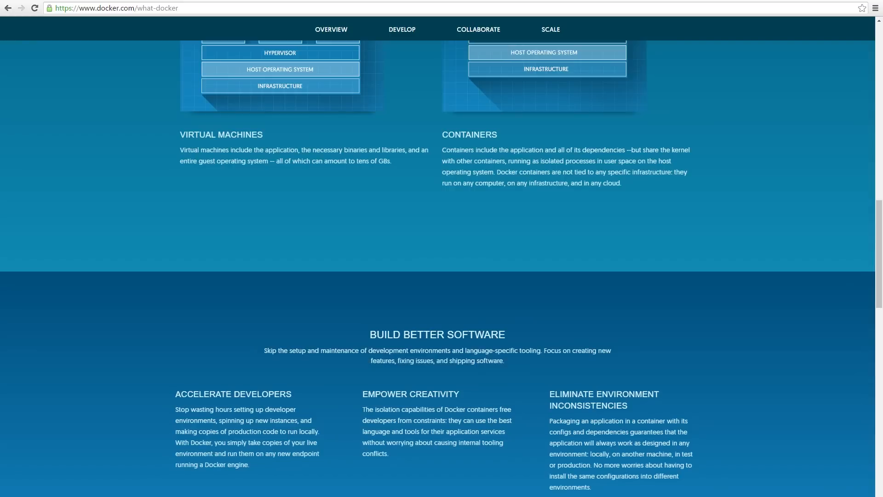
scroll(down, 3)
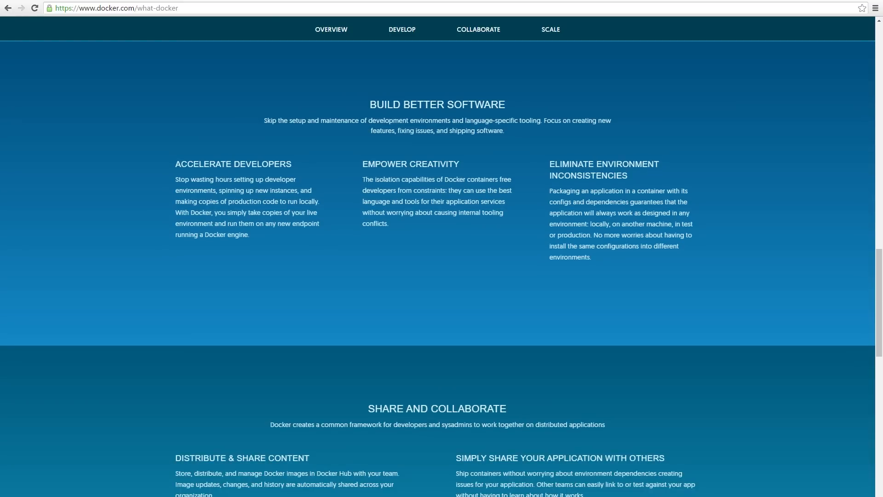
scroll(down, 3)
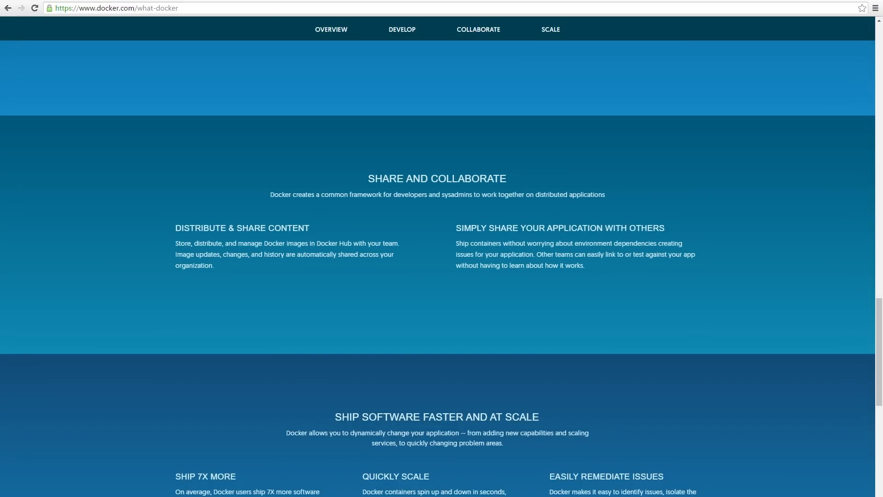